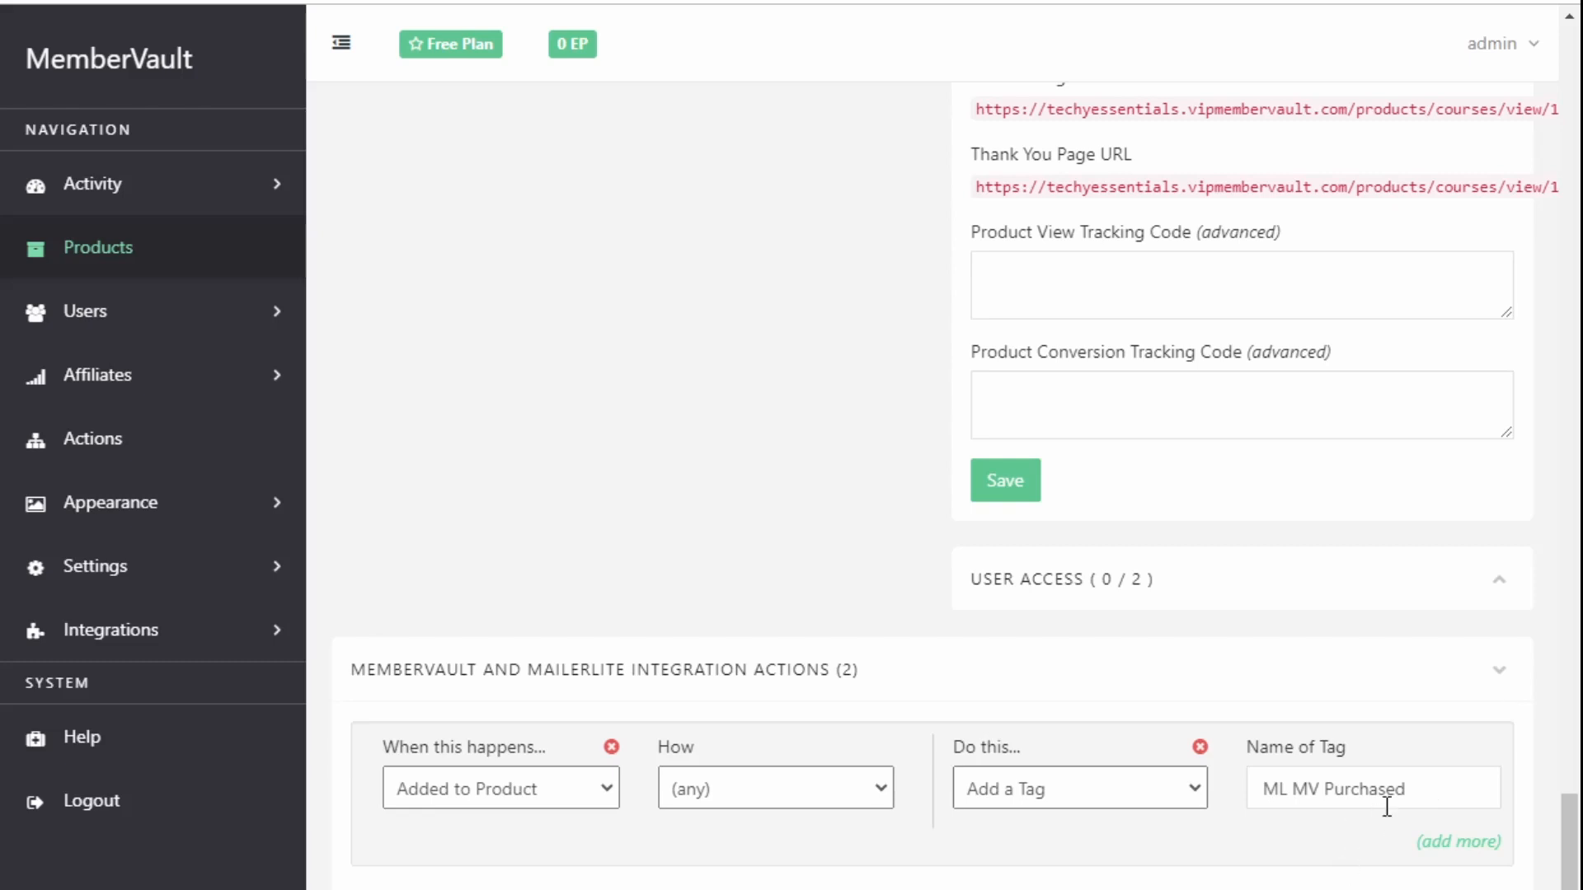
Select the ML MV Purchased tag name, then bring up the Automation workflows list.
double_click(1329, 788)
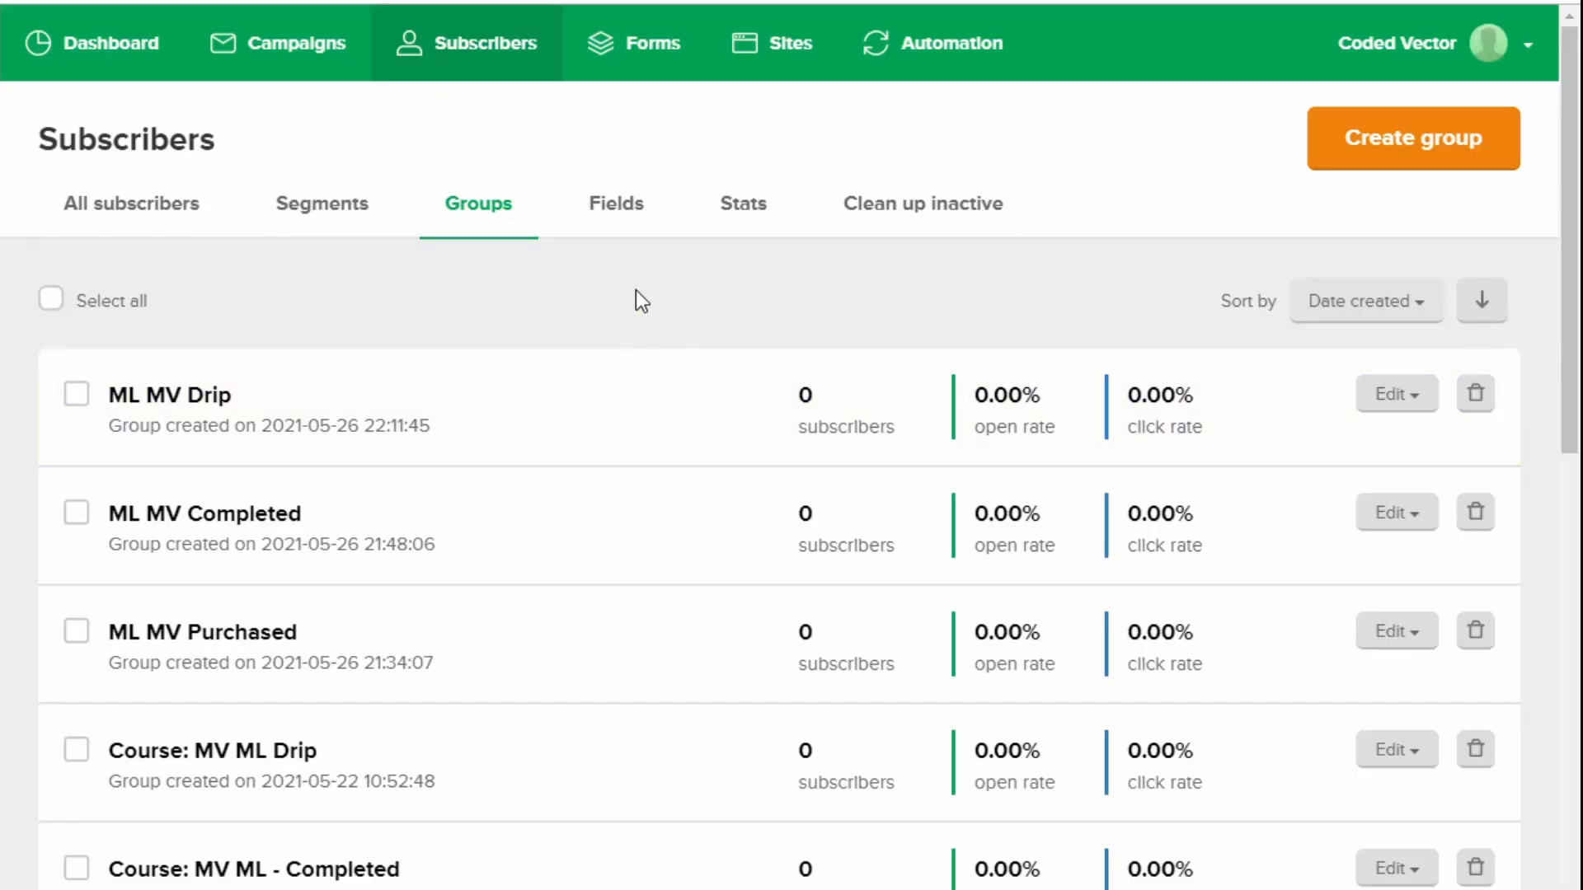
mouse_move(141, 630)
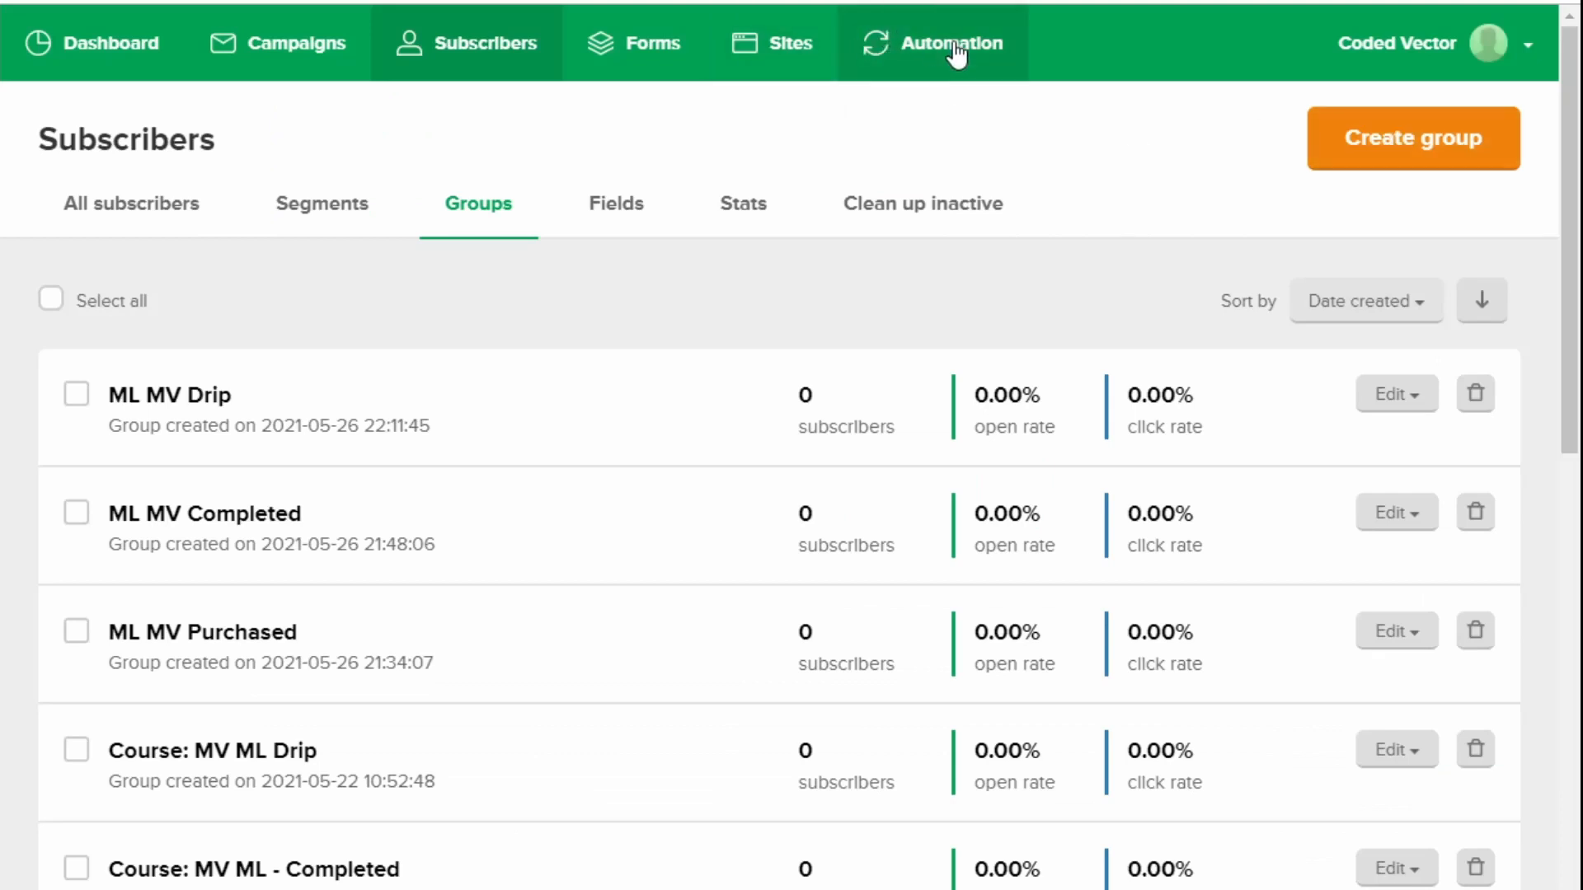
click(947, 44)
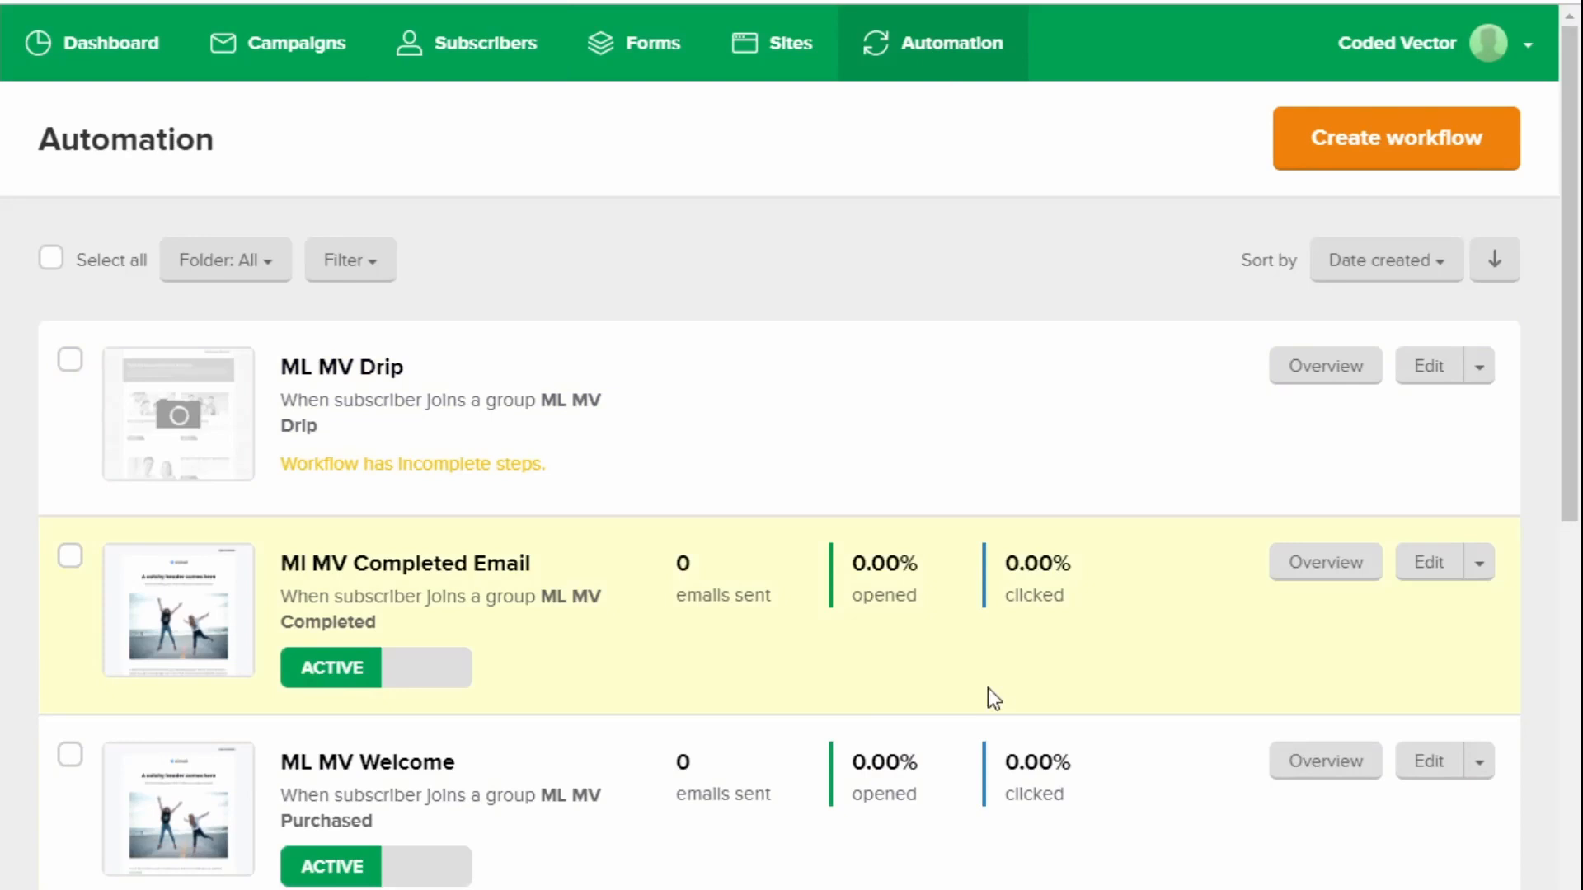
mouse_move(395, 645)
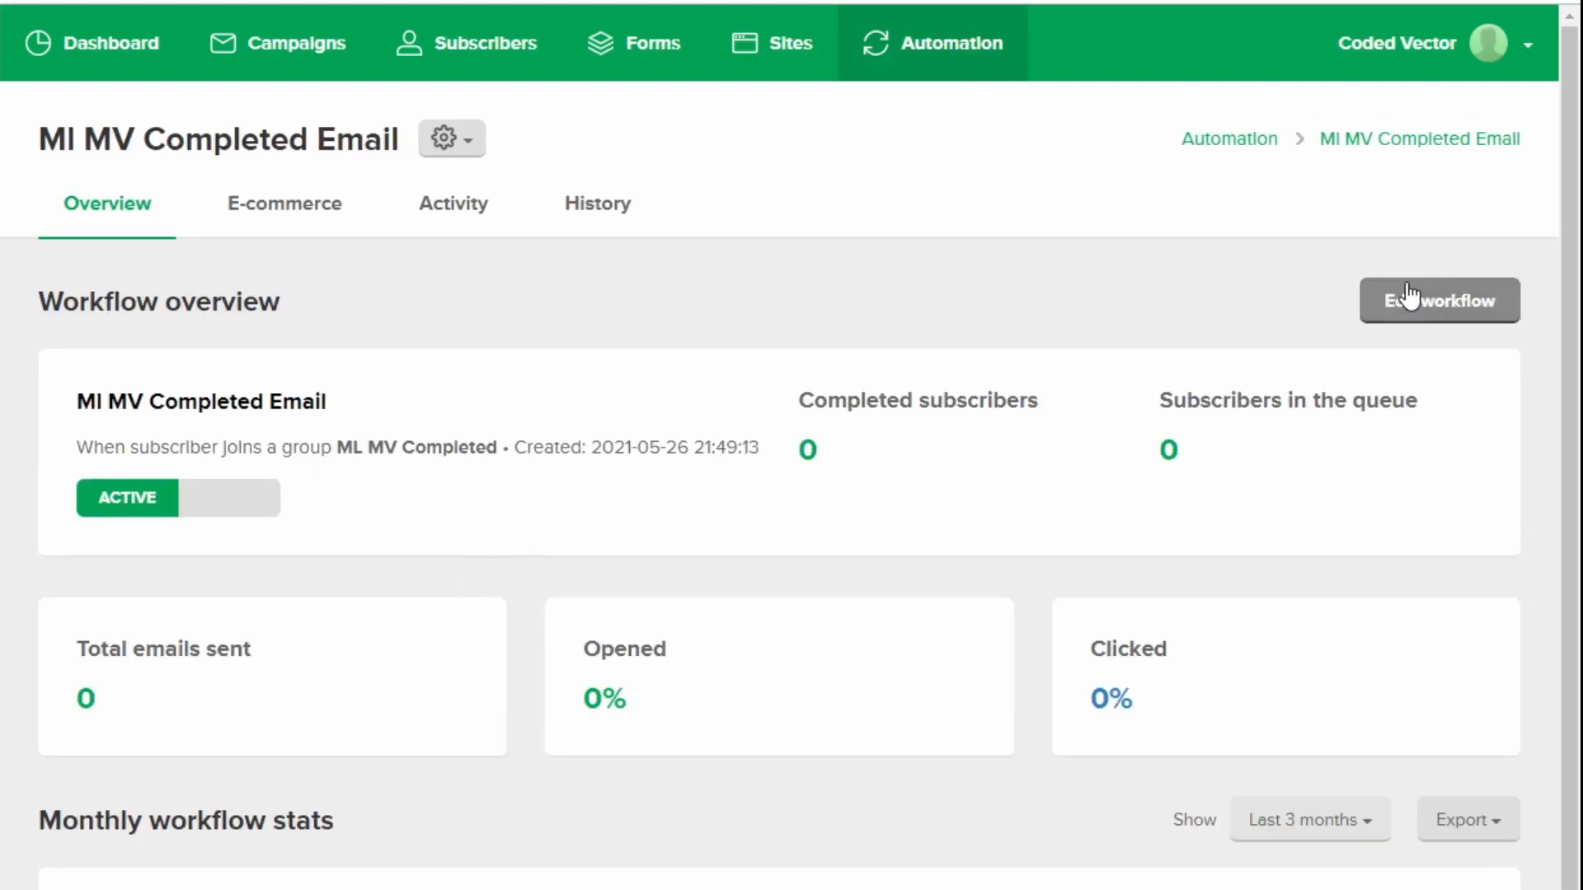
Pause Completed Email, re-select 'When subscriber joins a group' trigger with its group, and reactivate it.
click(1439, 300)
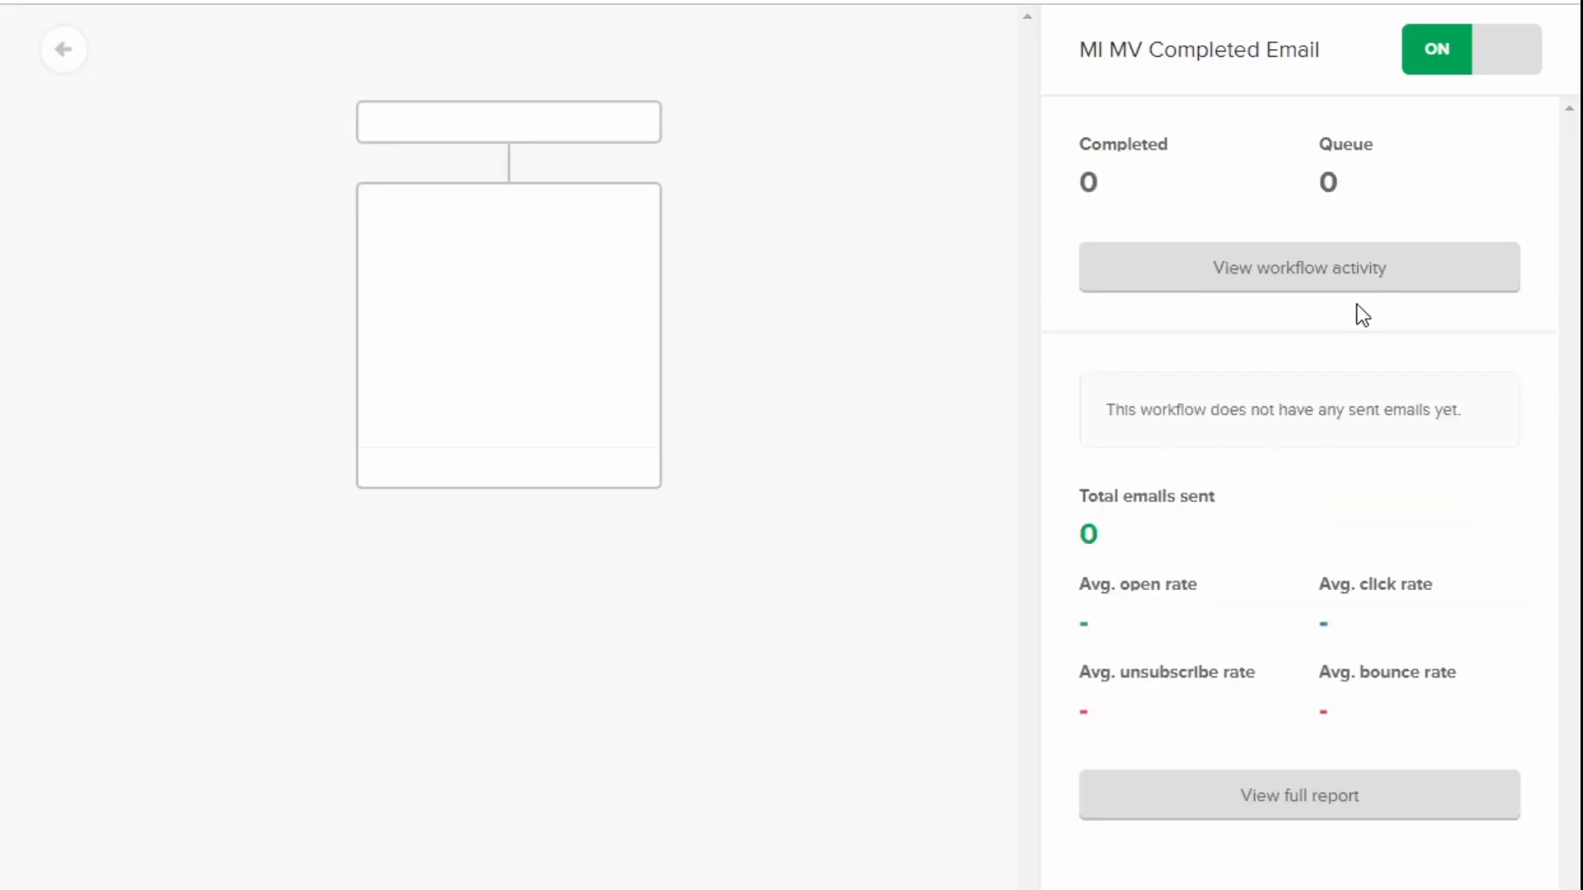
click(1469, 49)
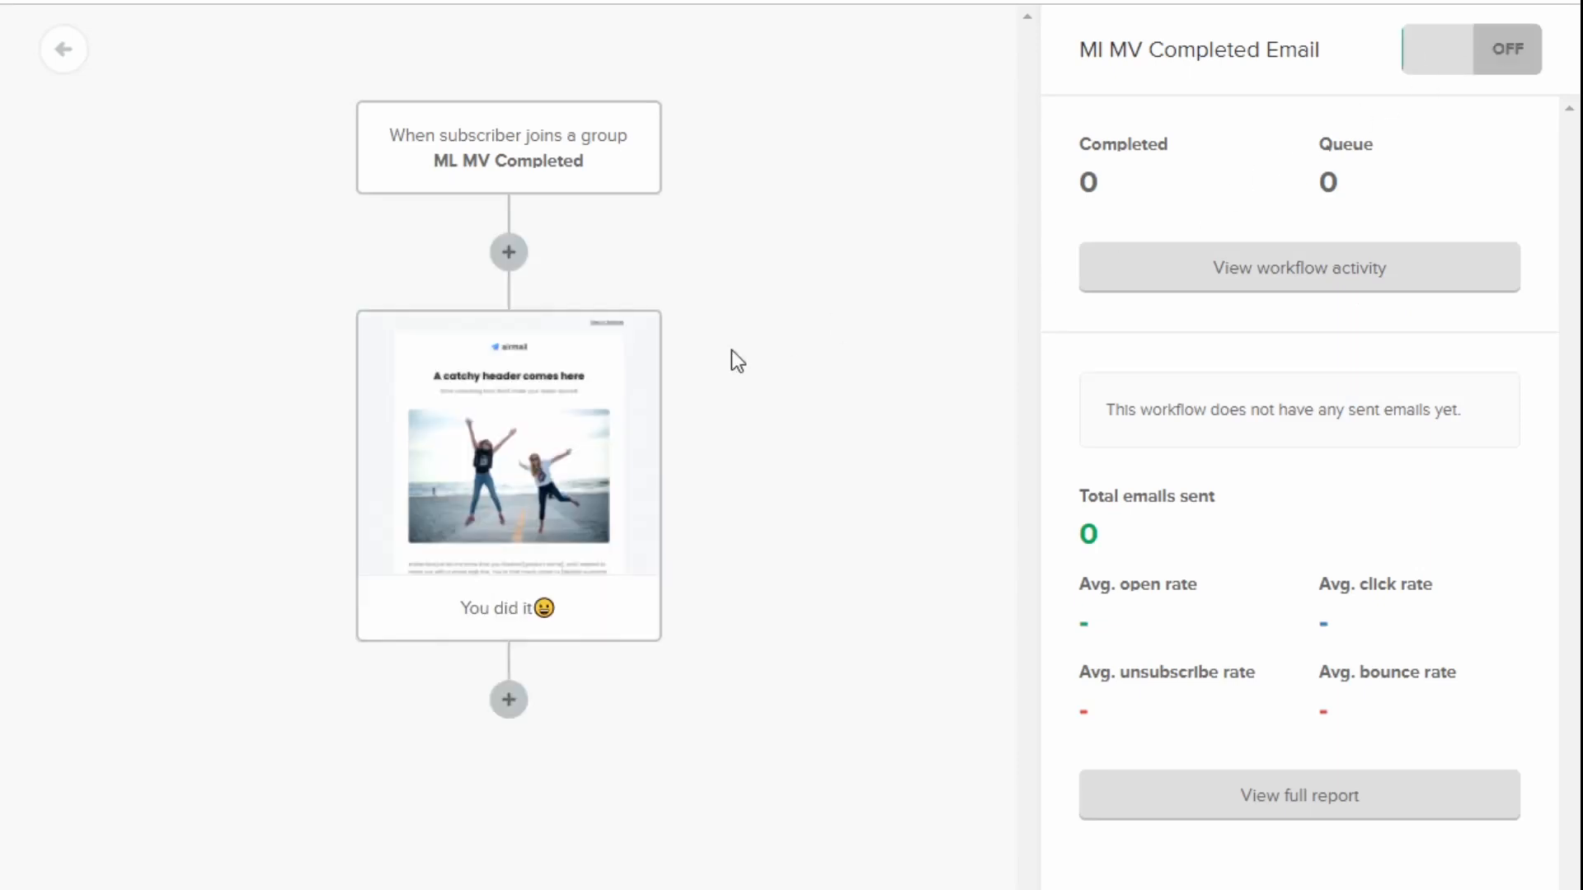
click(507, 147)
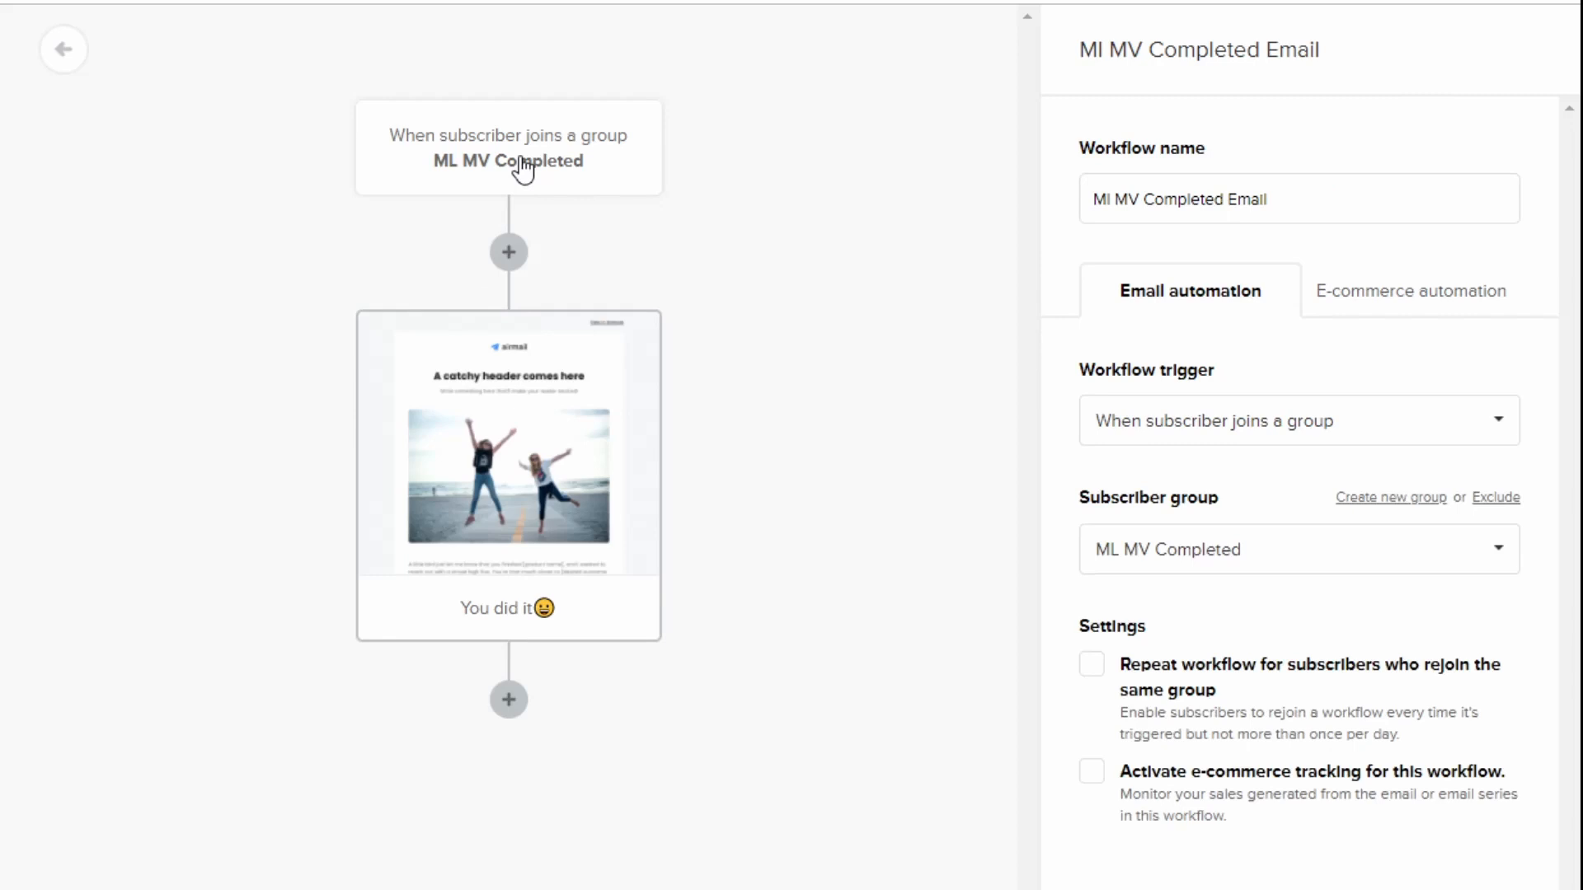
mouse_move(1218, 365)
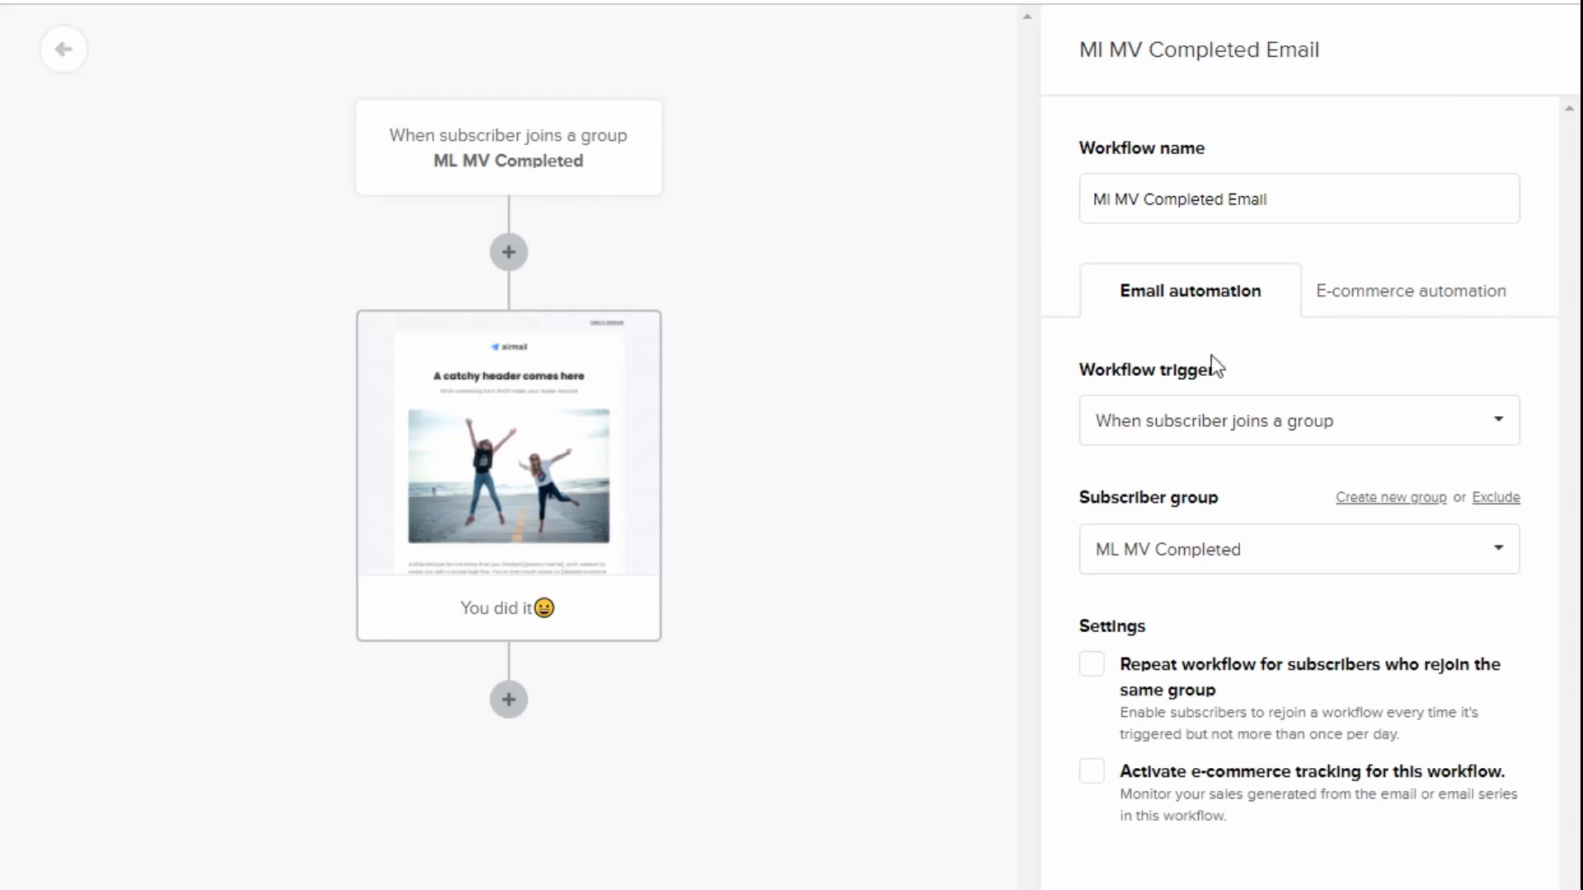
click(1298, 420)
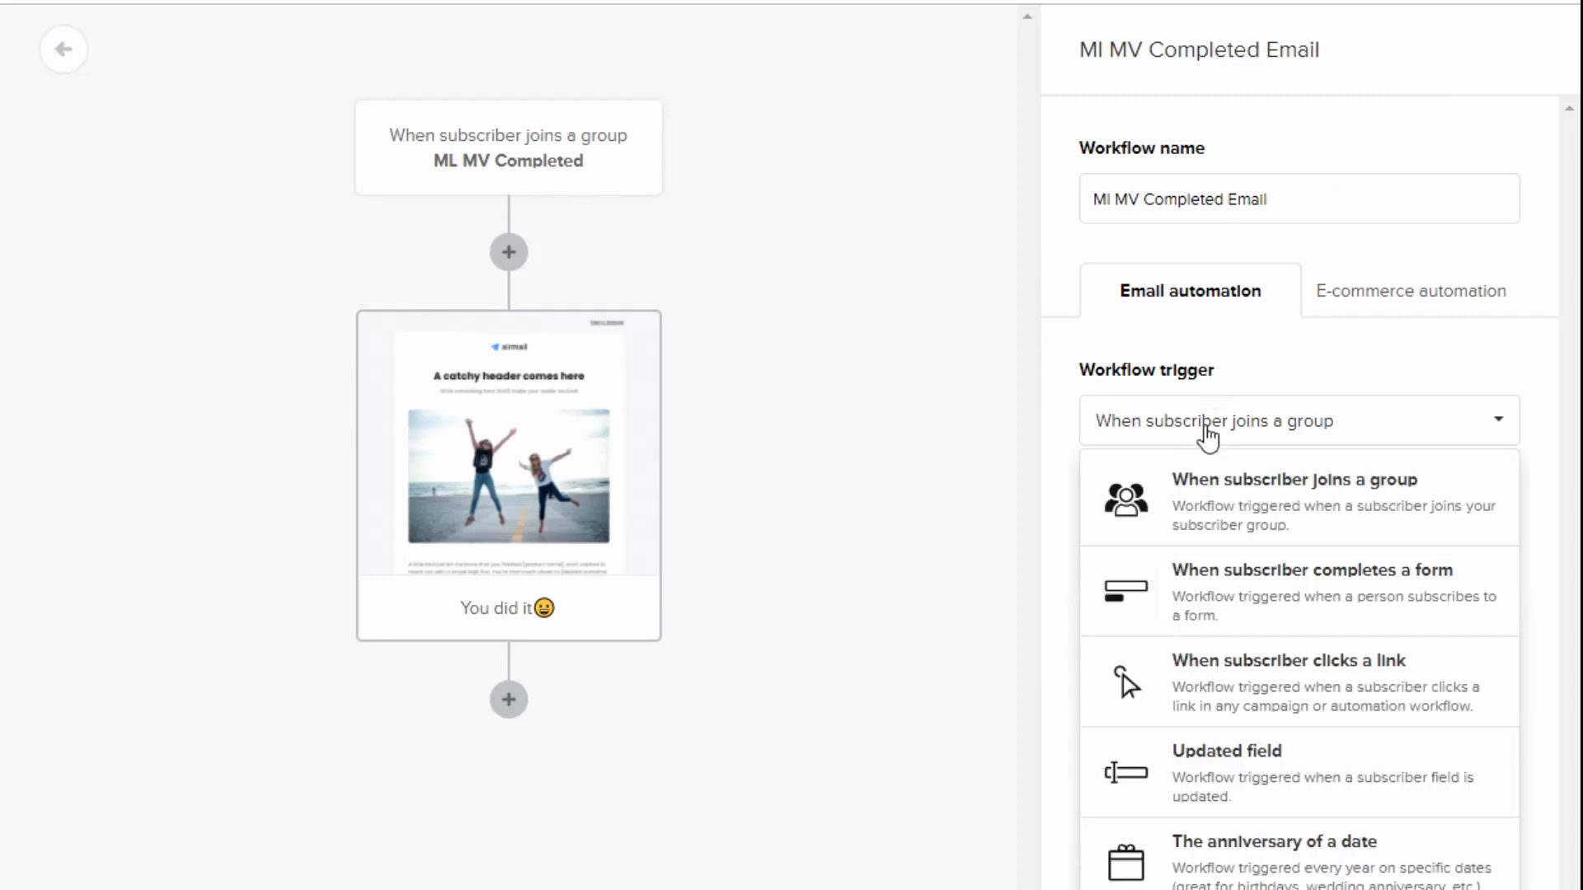
click(1294, 480)
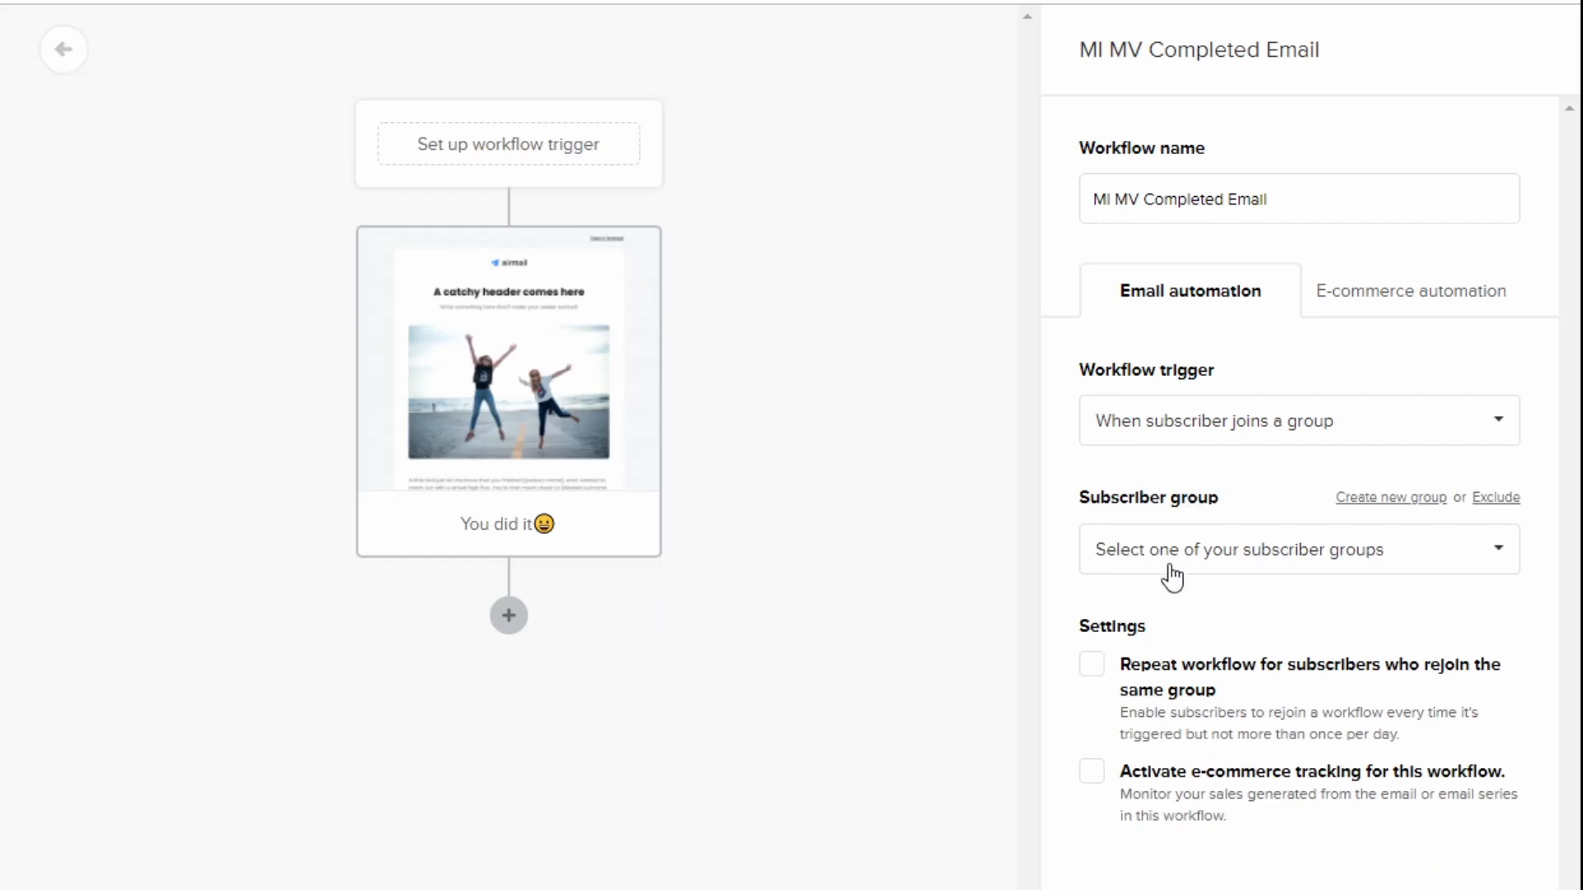
click(1299, 549)
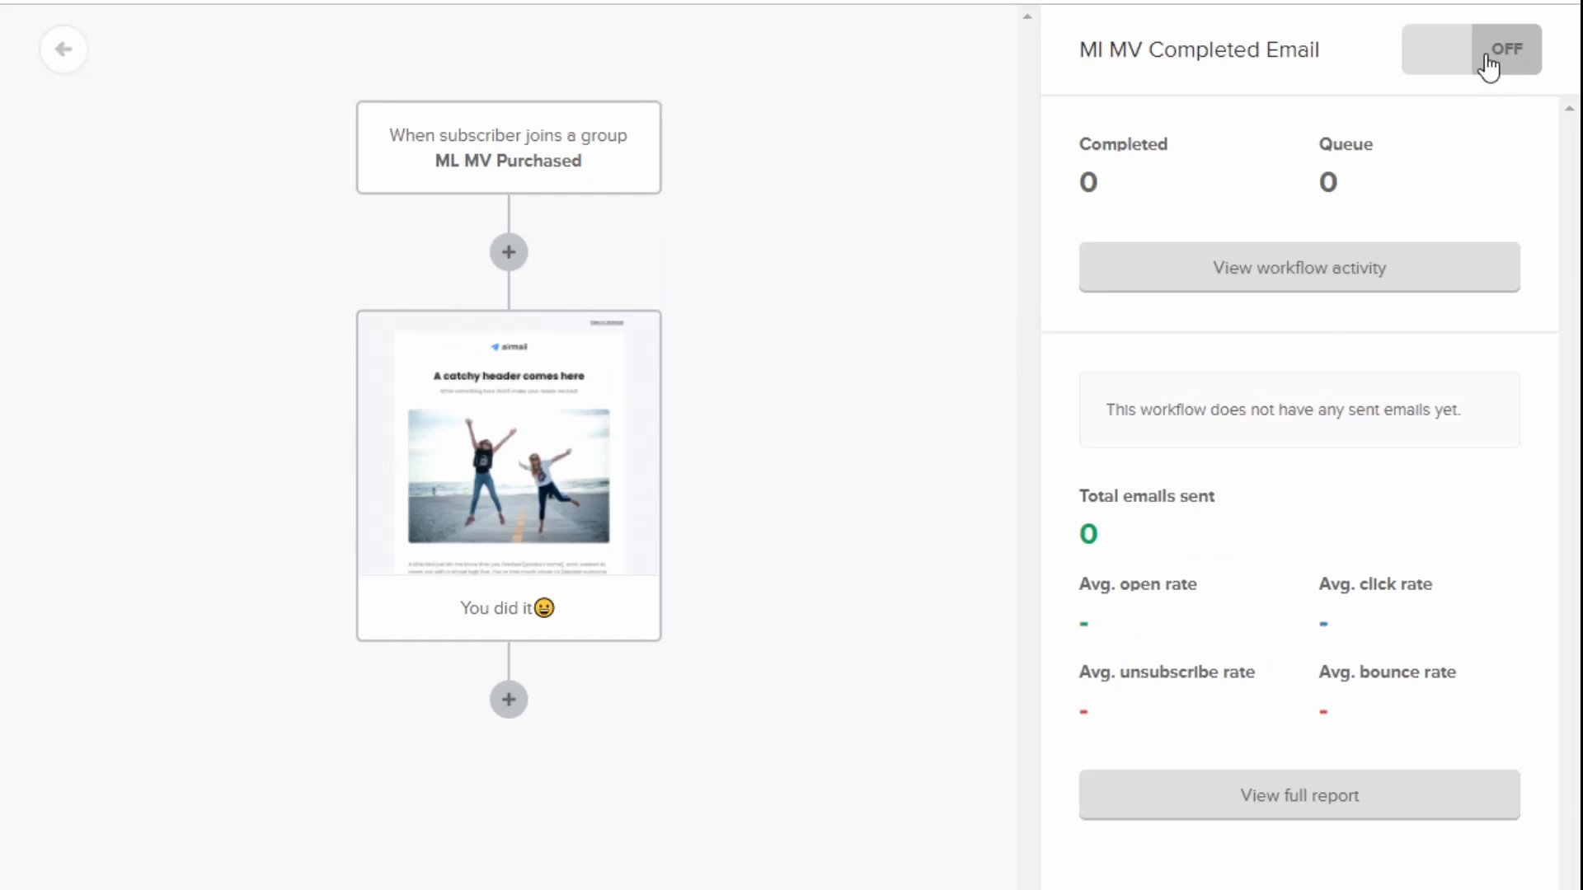
click(1503, 48)
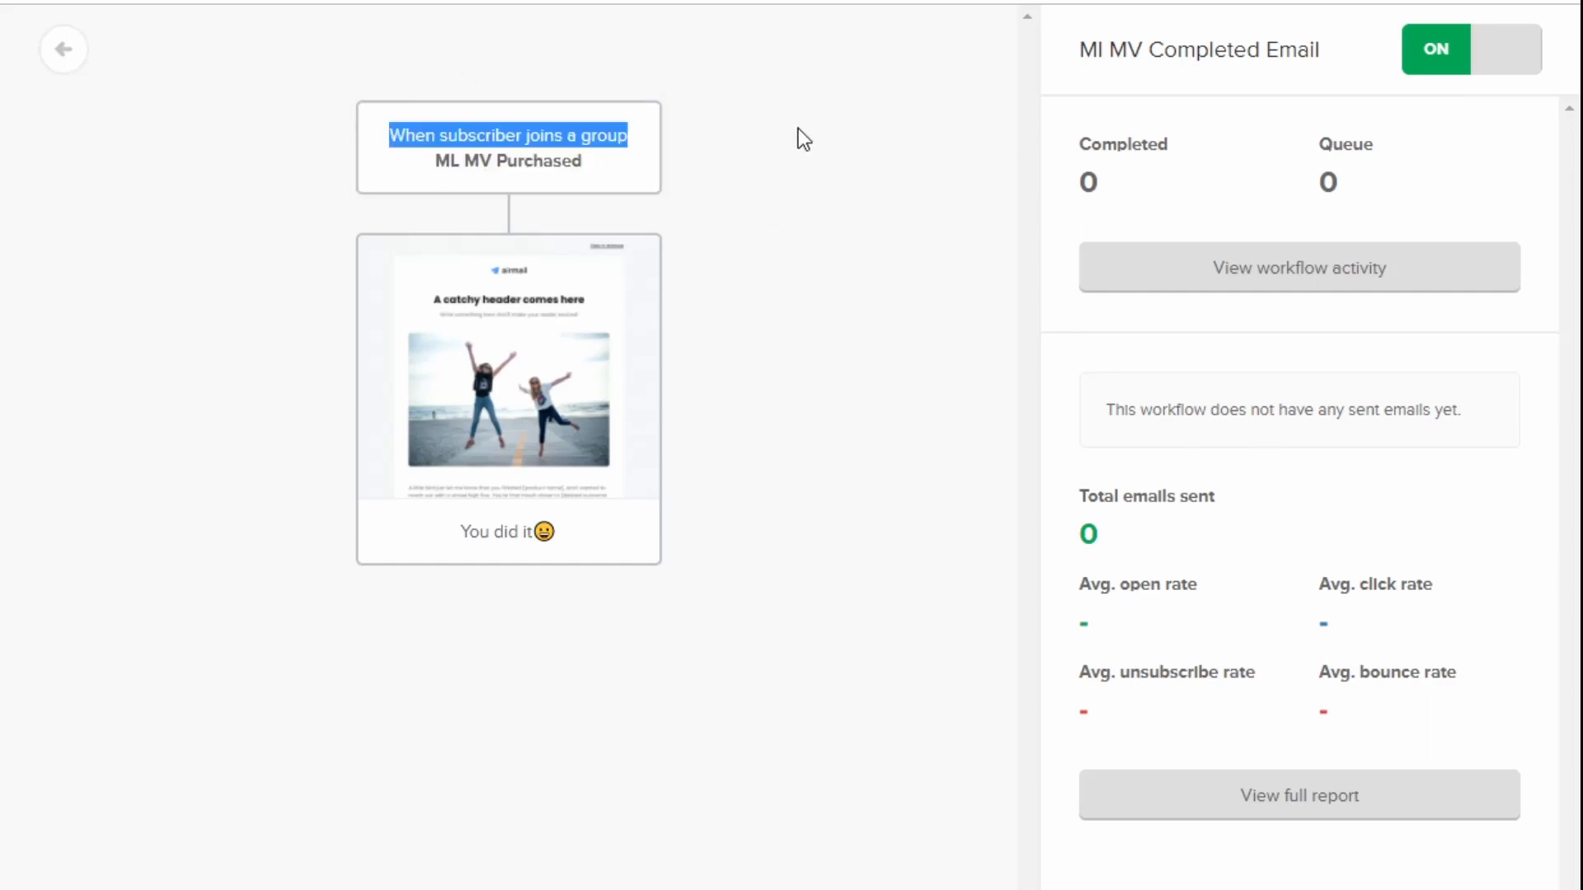
click(797, 138)
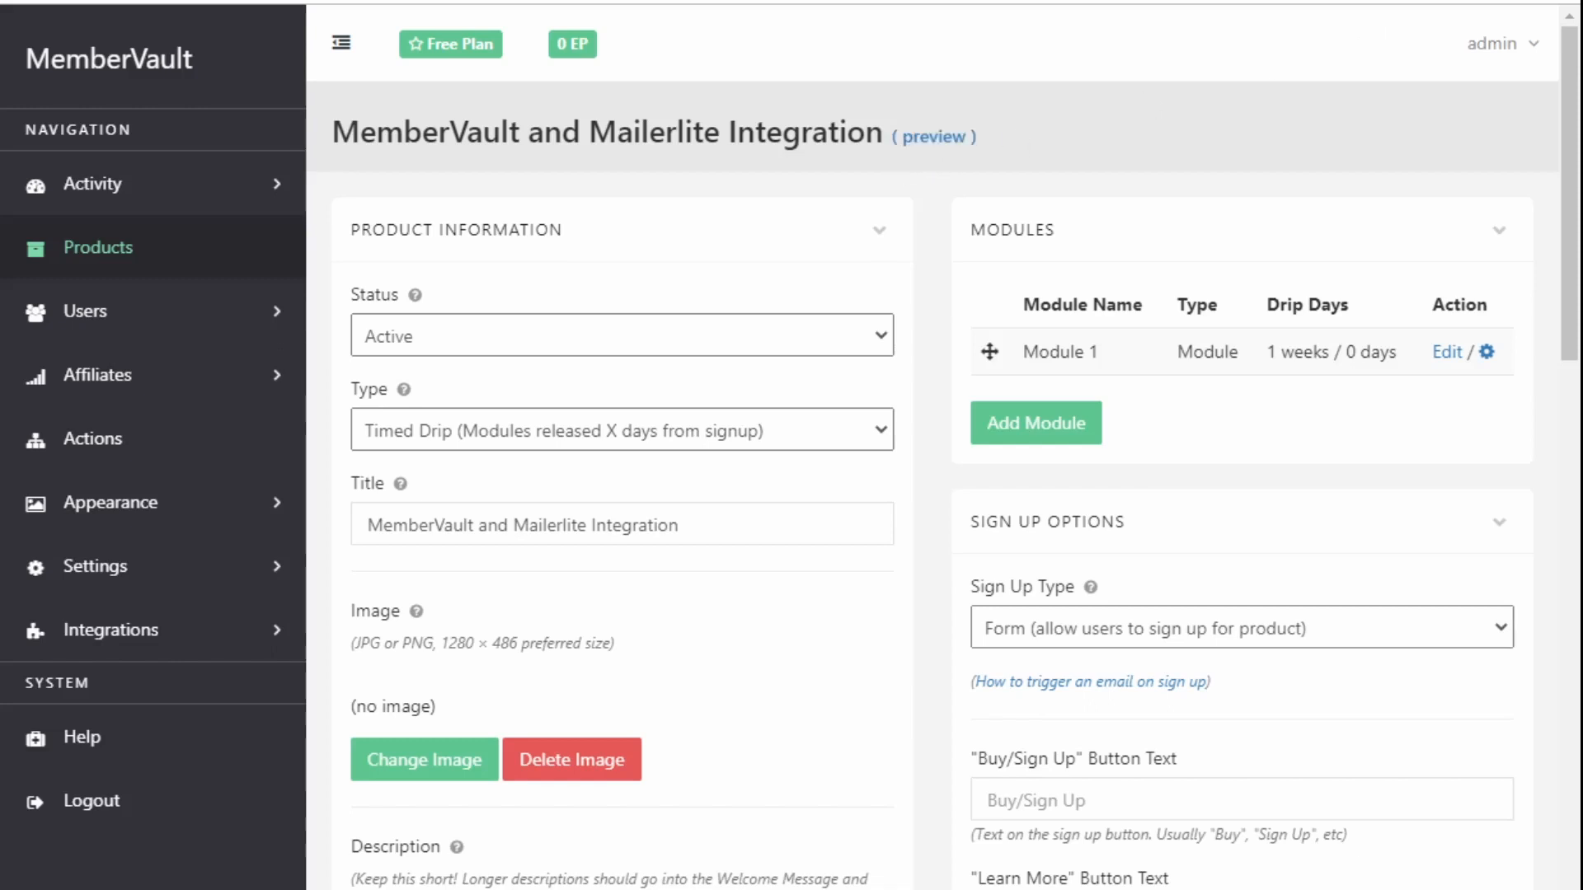
mouse_move(1264, 535)
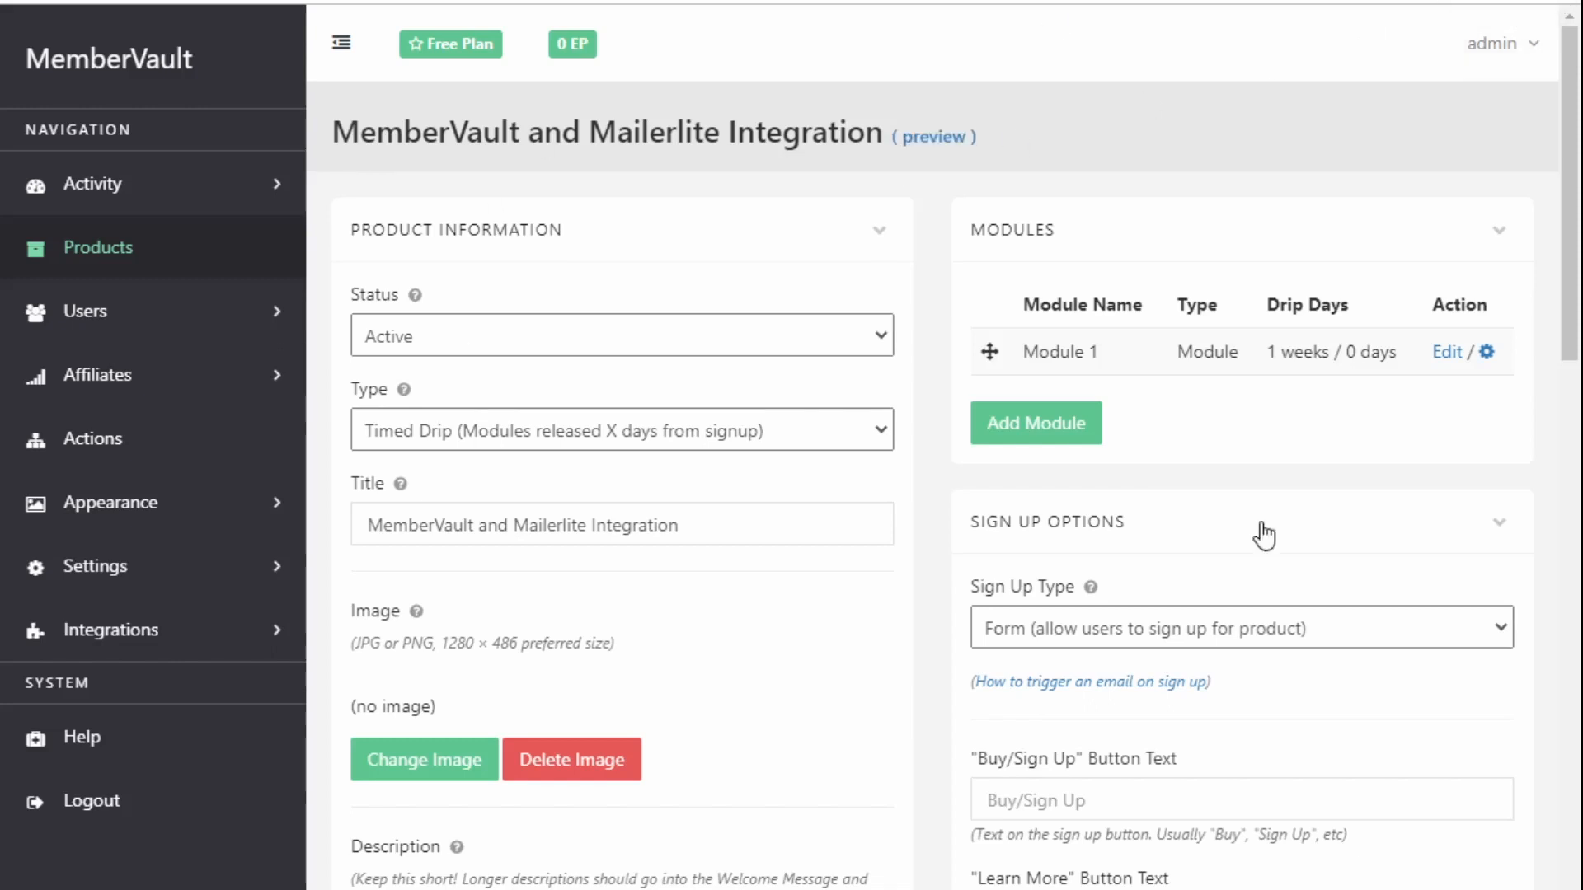
mouse_move(889, 407)
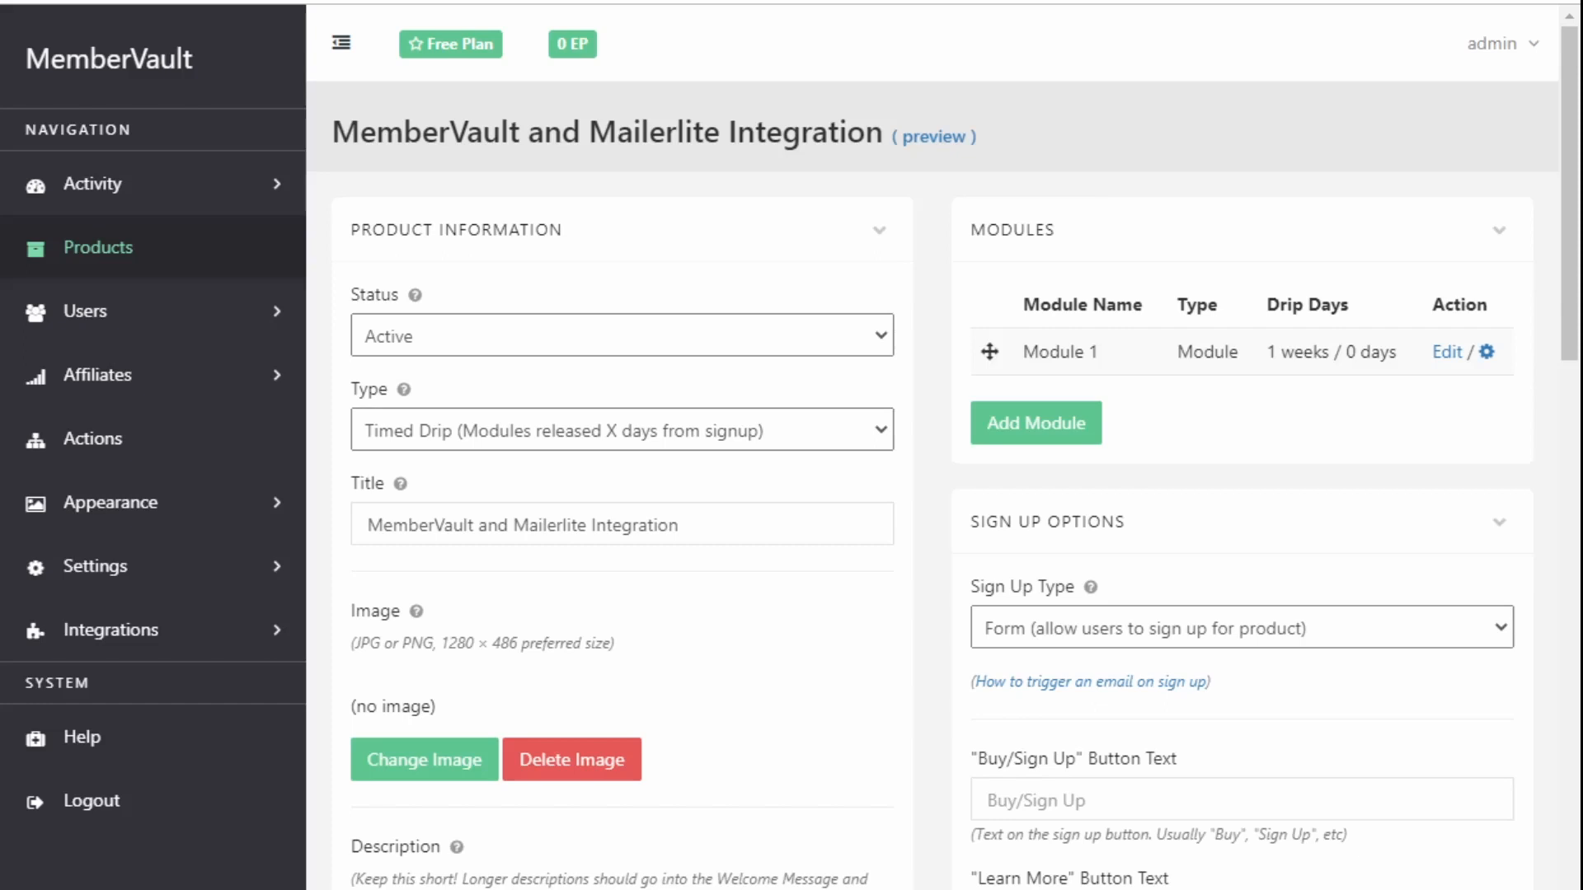
mouse_move(1471, 85)
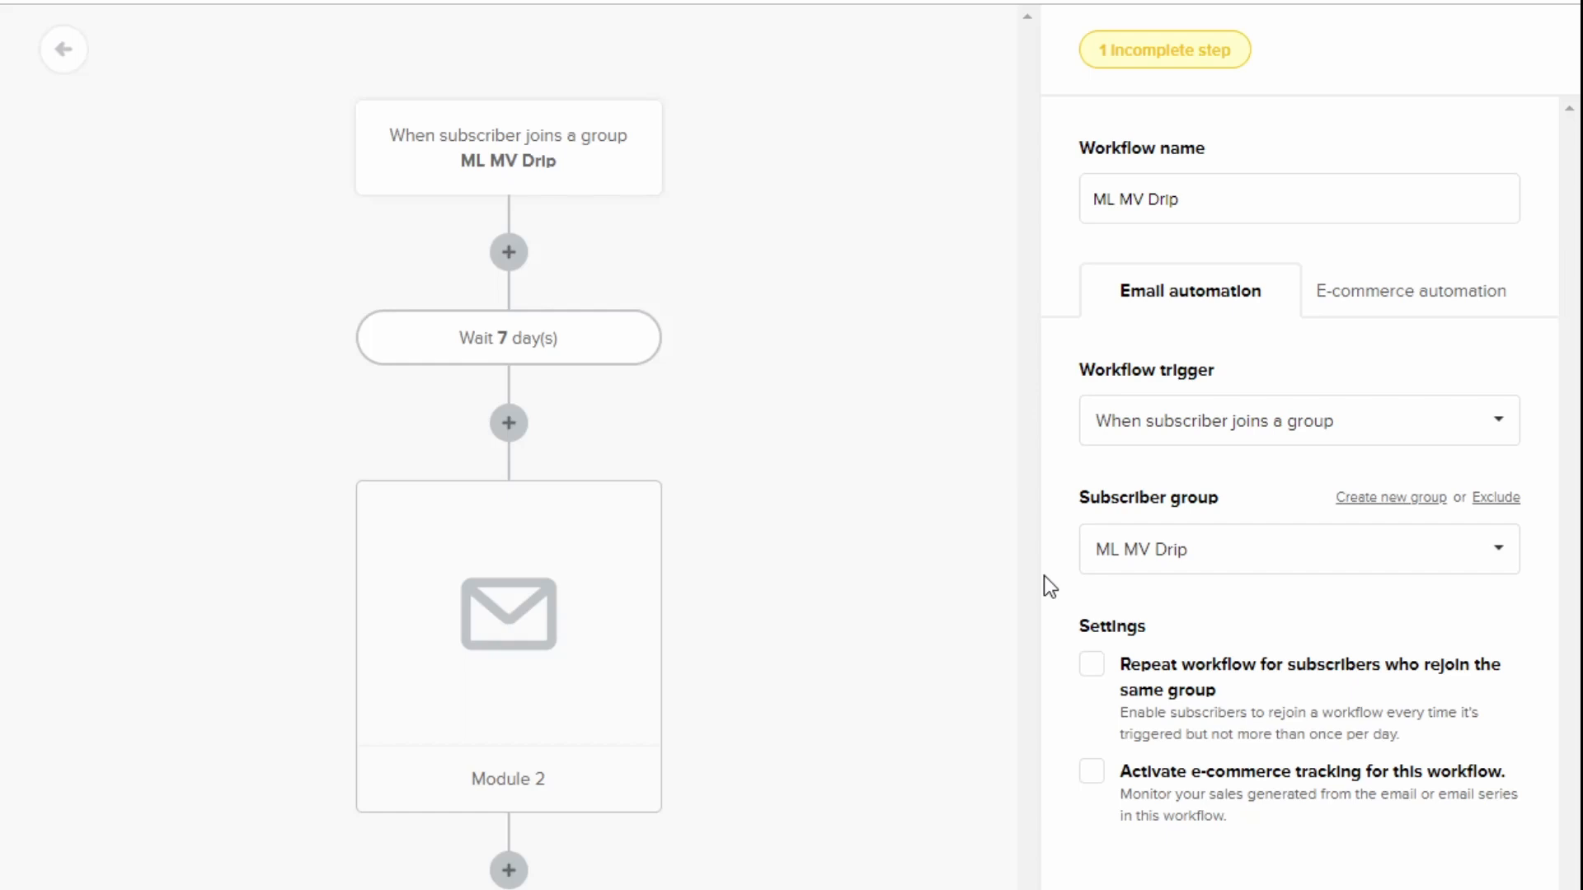
mouse_move(1294, 698)
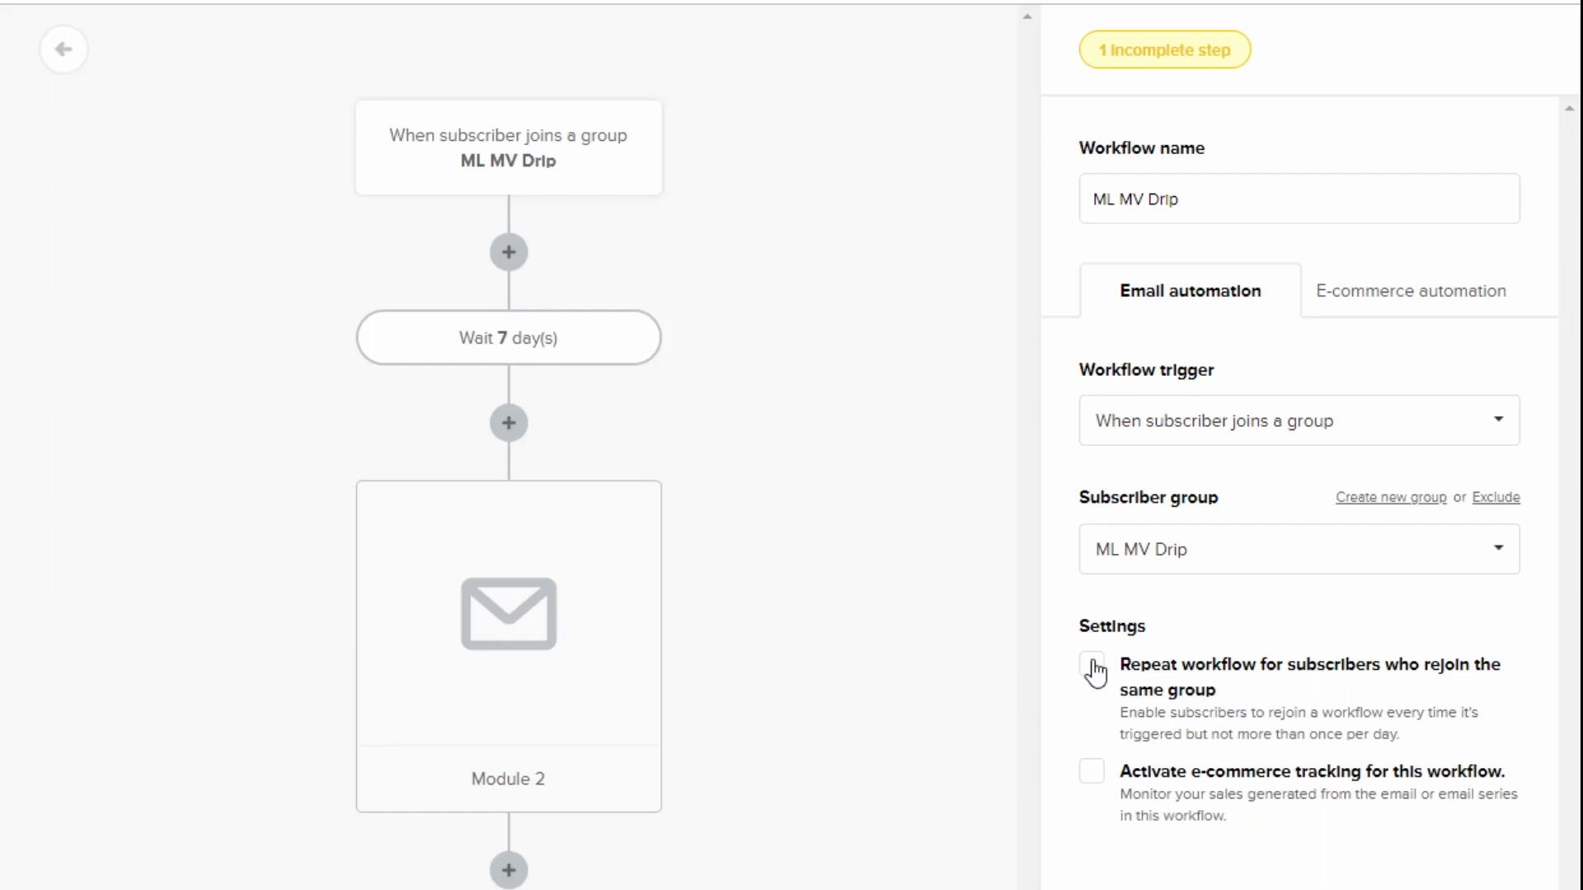
Tick 'Repeat workflow for subscribers who rejoin the same group' in the ML MV Drip settings.
click(1091, 664)
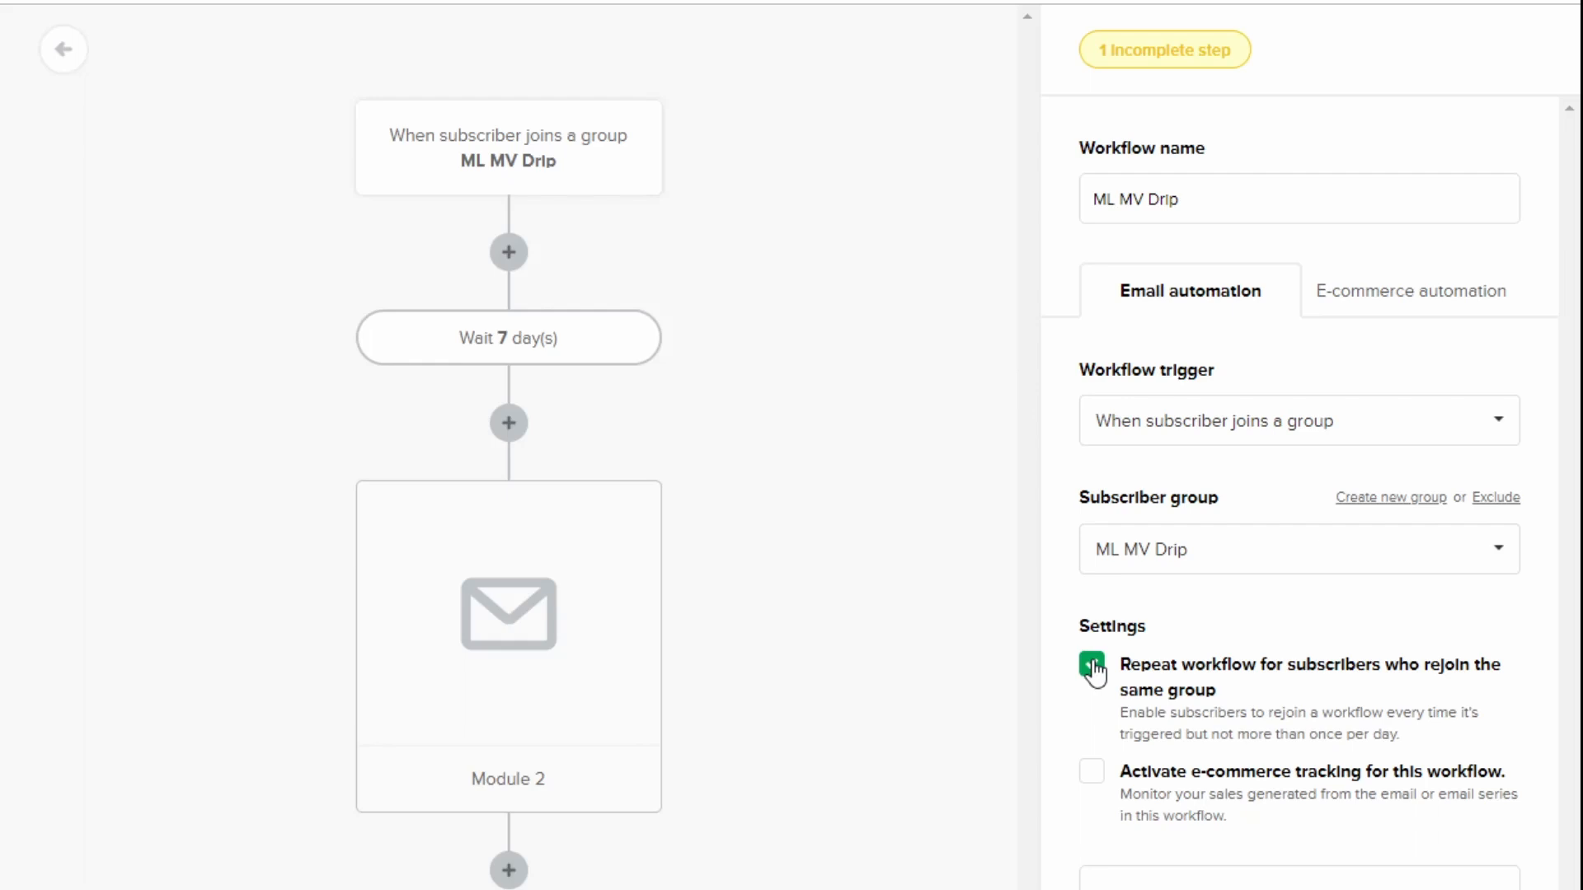
click(1091, 665)
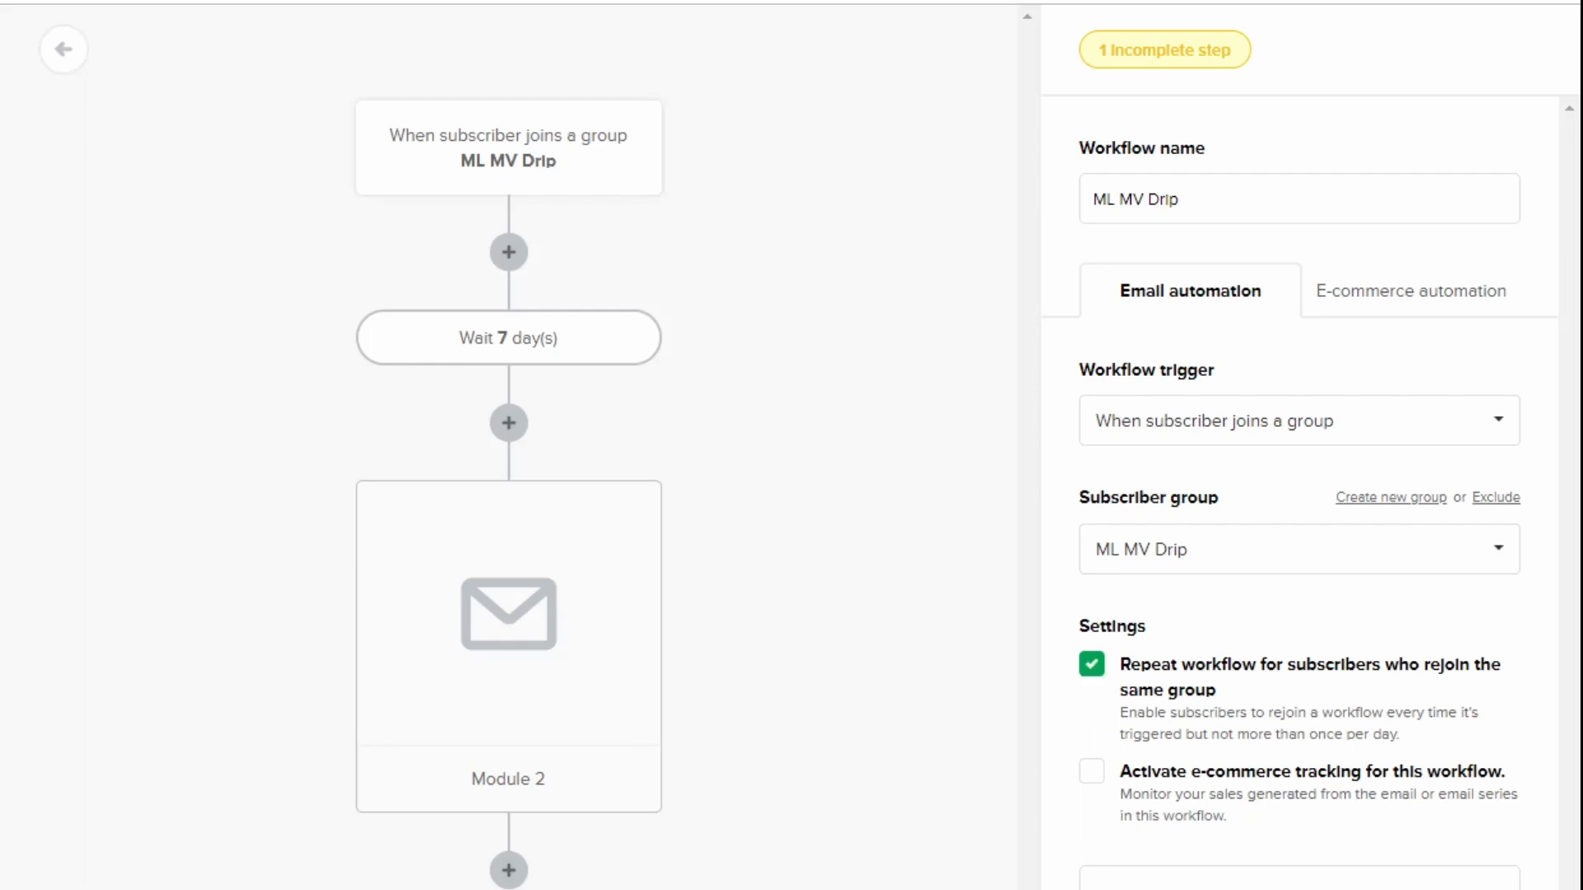